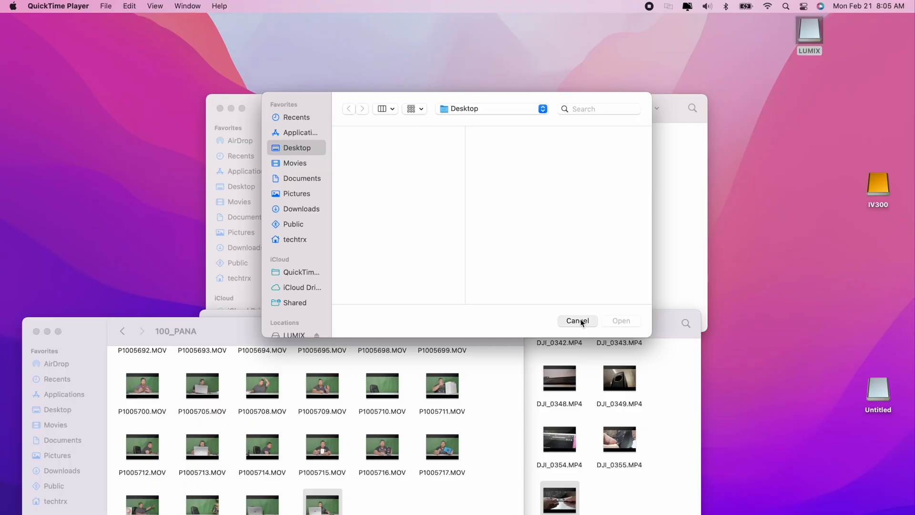
# - Cancel QuickTime Player's Open dialog without opening a video
pyautogui.click(577, 320)
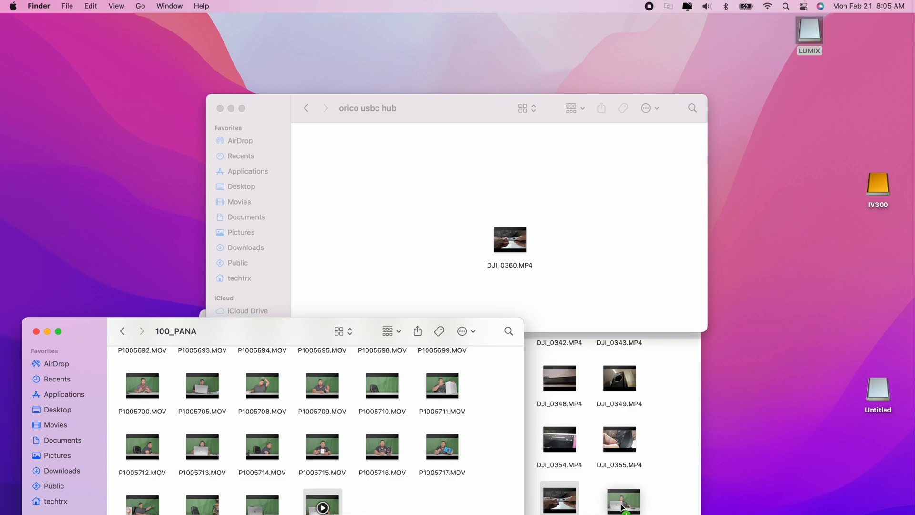
# - Copy P1006046.MOV from 100_PANA into the orico usbc hub window
pyautogui.moveTo(623, 499); pyautogui.dragTo(553, 257)
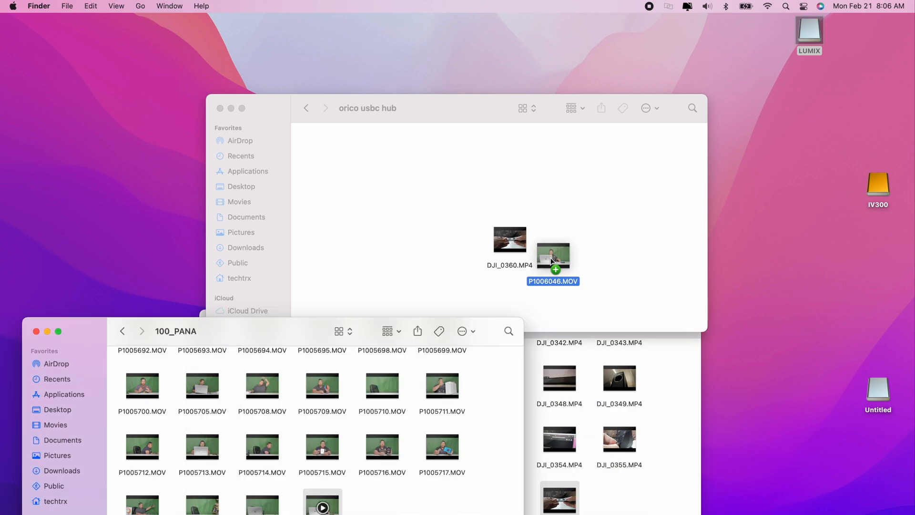